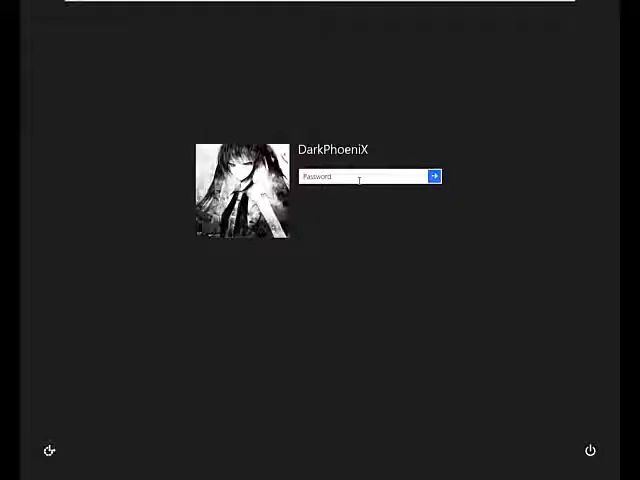
{"action": "type", "text": "password"}
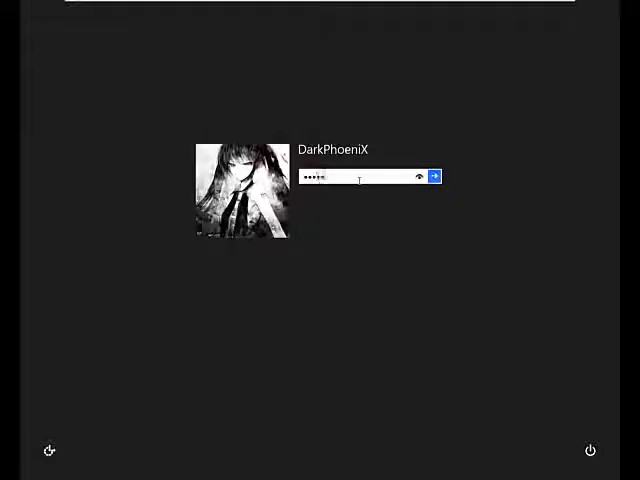
{"action": "left_click", "coordinate": [434, 176]}
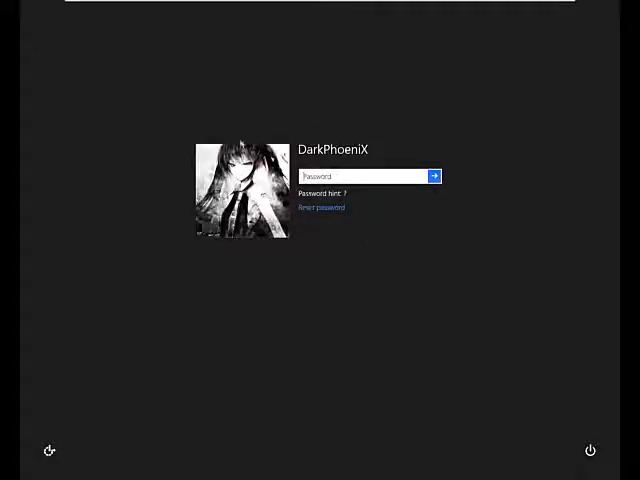
{"action": "mouse_move", "coordinate": [350, 227]}
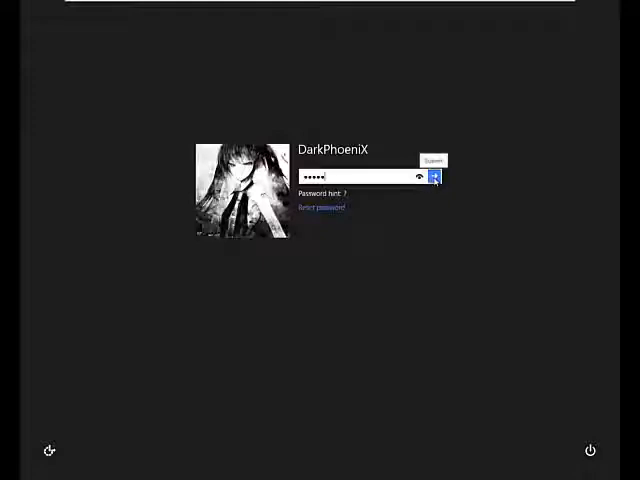
{"action": "left_click", "coordinate": [433, 176]}
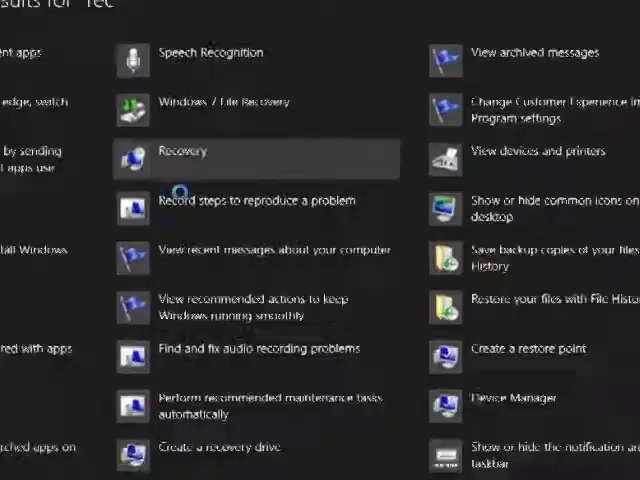
Step: Open Recovery from the 'rec' search, start the recovery drive wizard past the intro, then dismiss it
{"action": "left_click", "coordinate": [181, 153]}
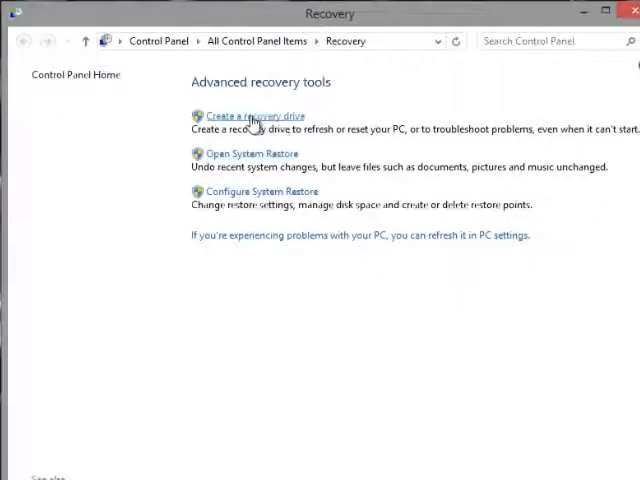
{"action": "left_click", "coordinate": [255, 116]}
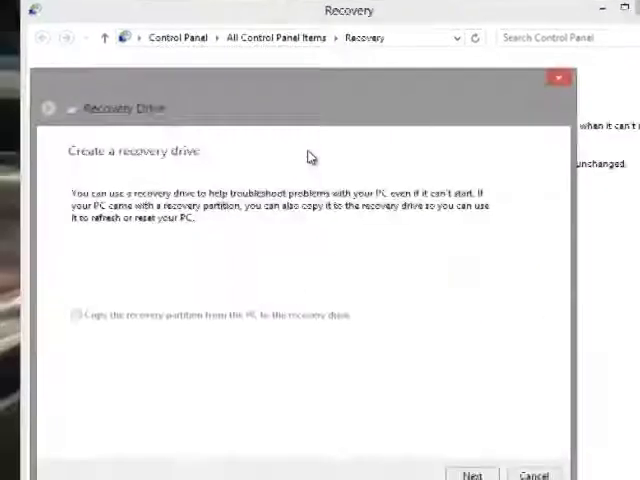
{"action": "left_click", "coordinate": [471, 473]}
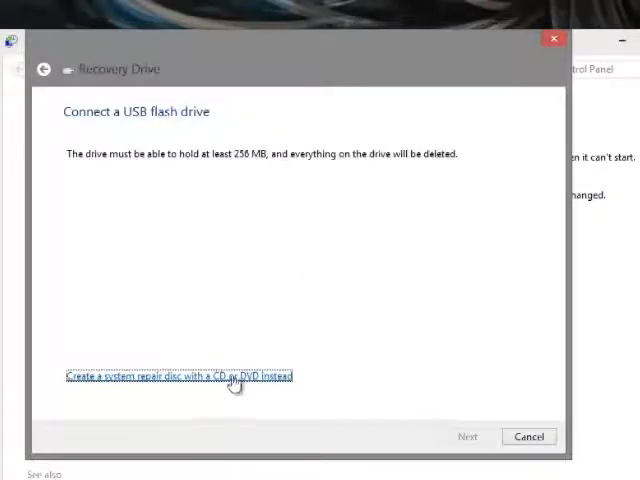
{"action": "mouse_move", "coordinate": [220, 289]}
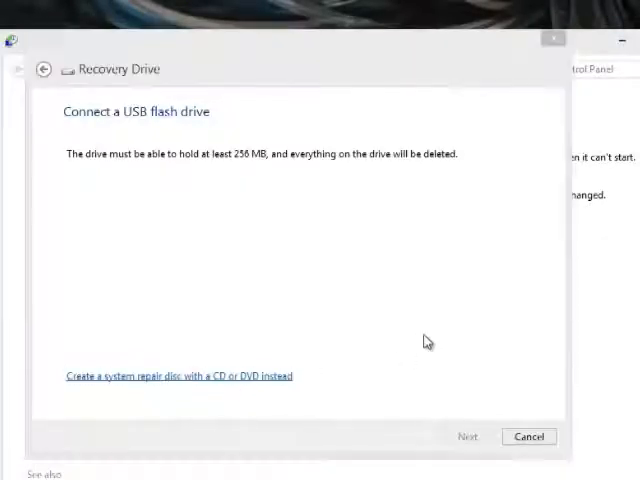
{"action": "left_click", "coordinate": [176, 376]}
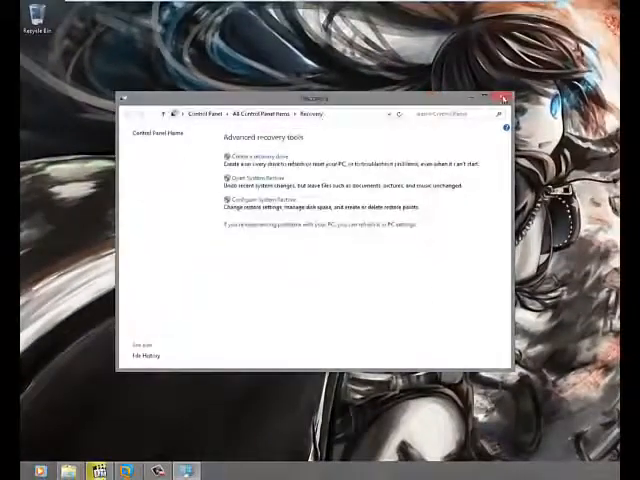
Step: Close the Recovery window, reaching the blue 'Choose your keyboard layout' recovery screen
{"action": "left_click", "coordinate": [502, 97]}
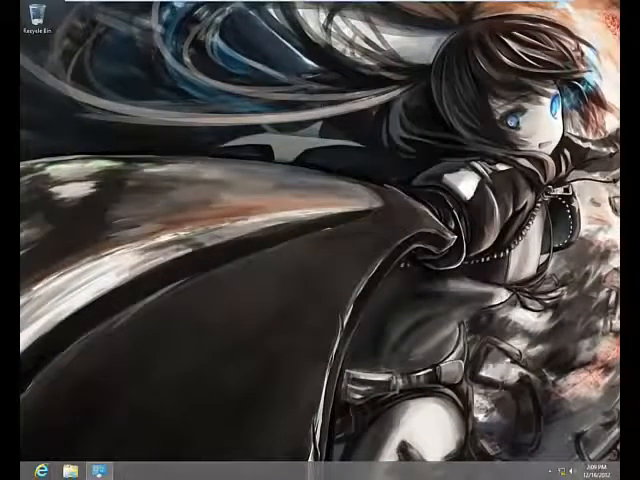
{"action": "left_click", "coordinate": [79, 468]}
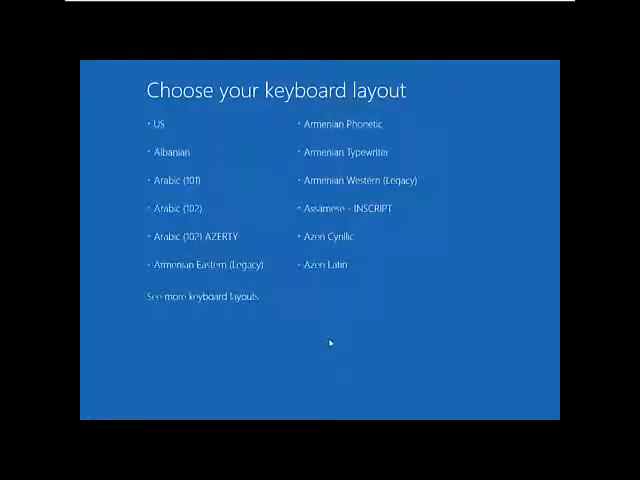
Step: Choose the US keyboard layout, then Troubleshoot > Advanced options > Command Prompt
{"action": "left_click", "coordinate": [160, 124]}
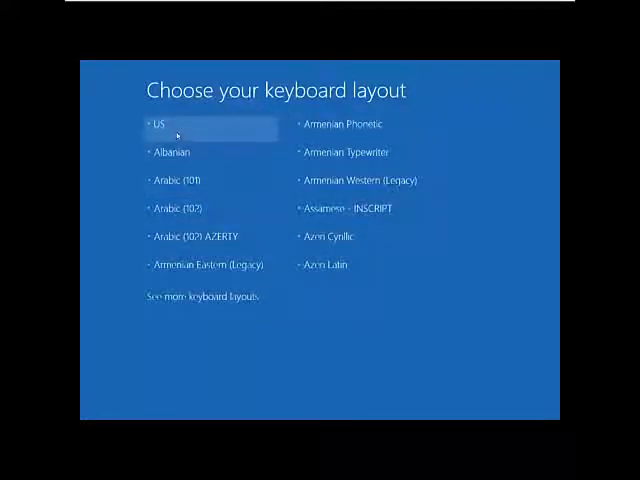
{"action": "left_click", "coordinate": [157, 123]}
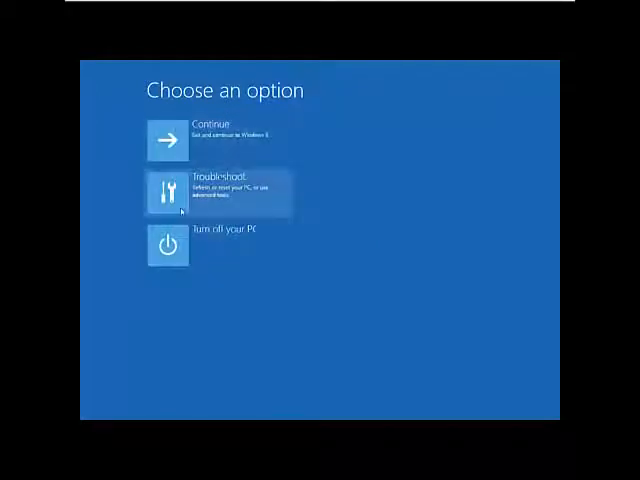
{"action": "left_click", "coordinate": [215, 190]}
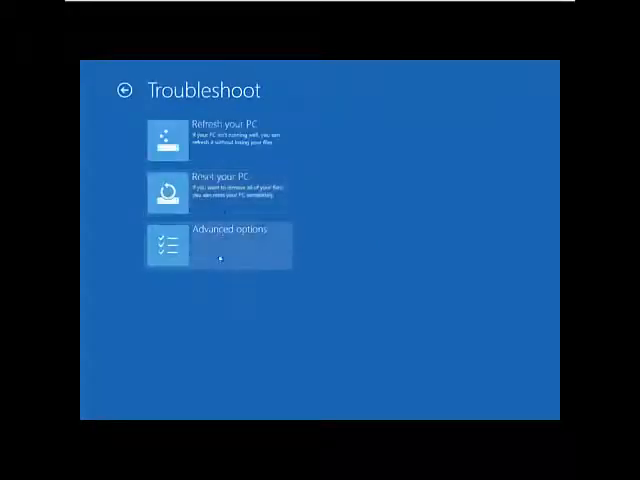
{"action": "left_click", "coordinate": [219, 243]}
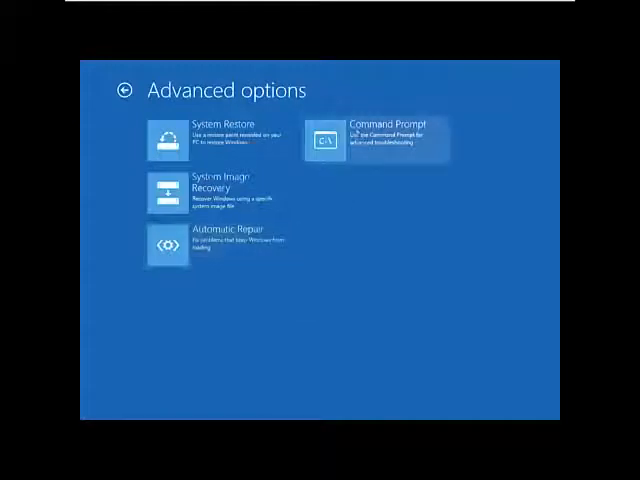
{"action": "left_click", "coordinate": [375, 137]}
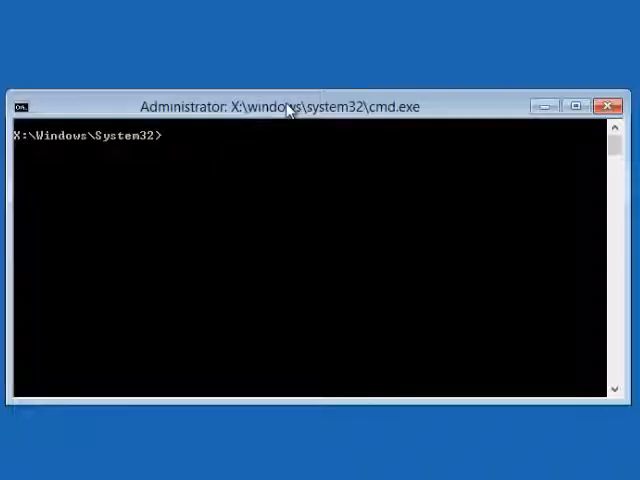
Step: Run diskpart and list vol to identify D as the 39 GB partition, then exit
{"action": "type", "text": "diskpart"}
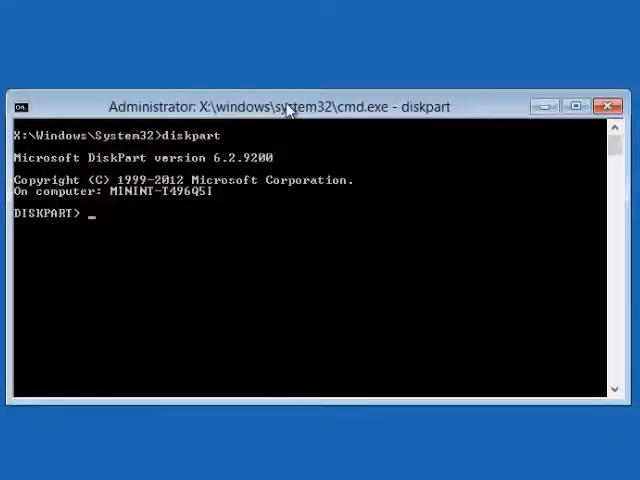
{"action": "type", "text": "list vol"}
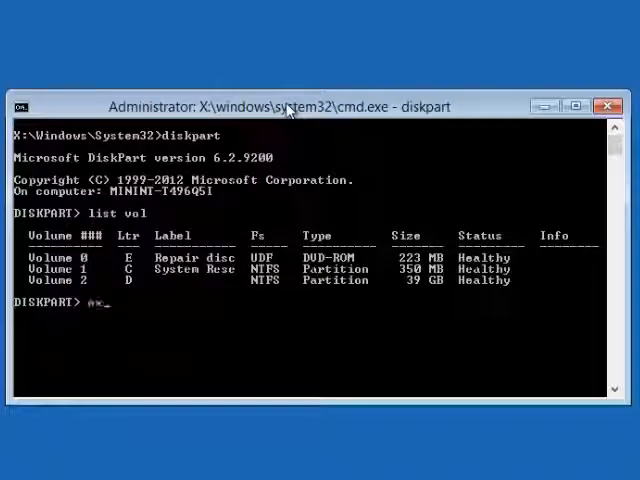
{"action": "type", "text": "exit"}
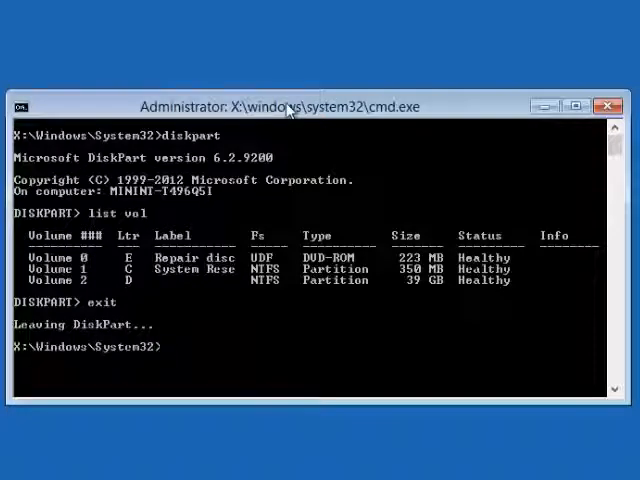
Step: Switch to drive D, list its folders, and navigate into D:\Windows\System32
{"action": "type", "text": "d:"}
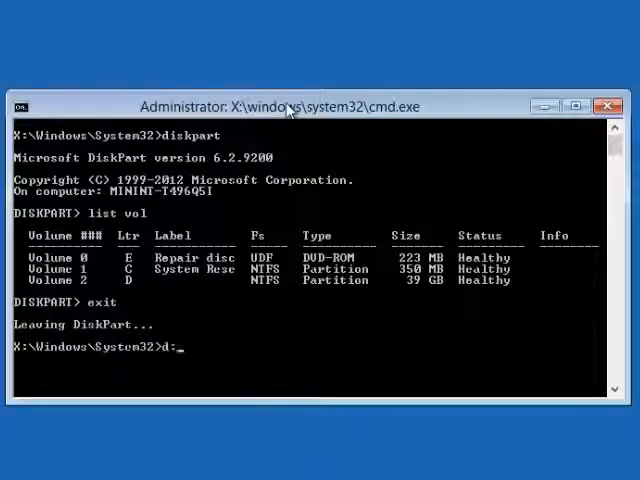
{"action": "key", "text": "enter"}
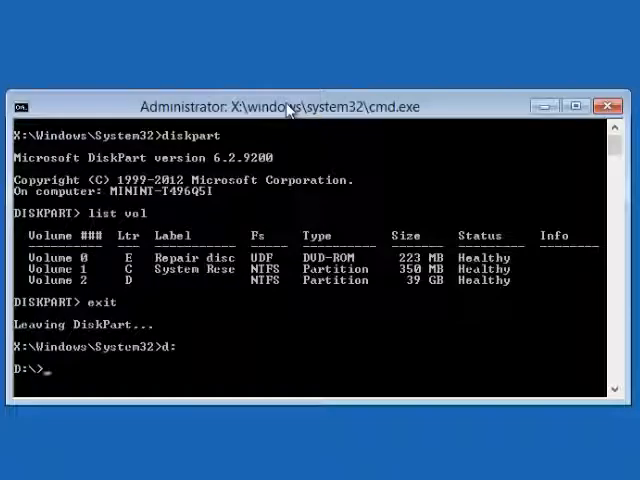
{"action": "type", "text": "dir"}
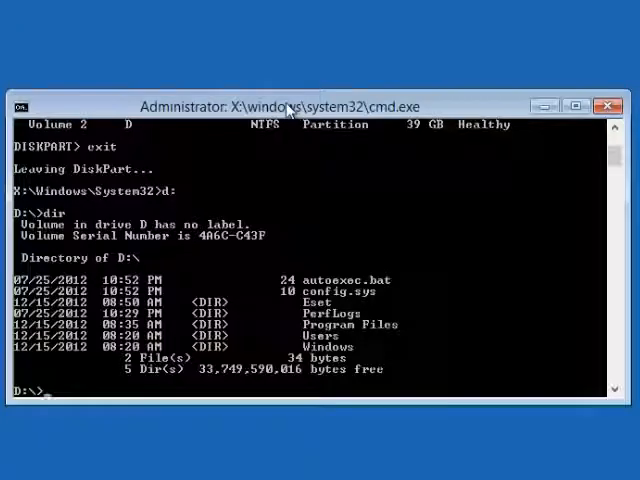
{"action": "type", "text": "cd"}
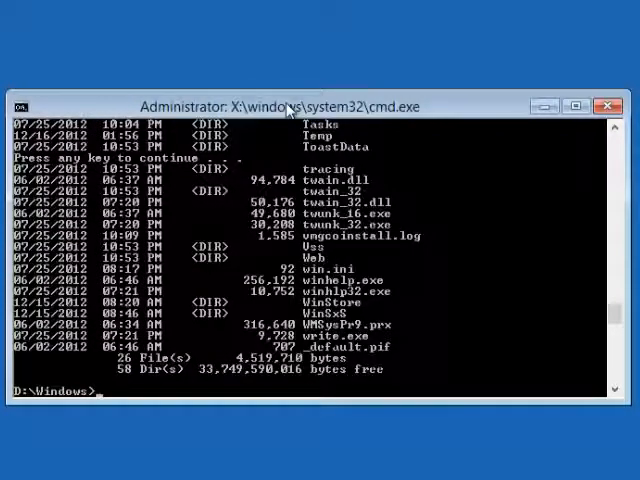
{"action": "type", "text": "cd system32"}
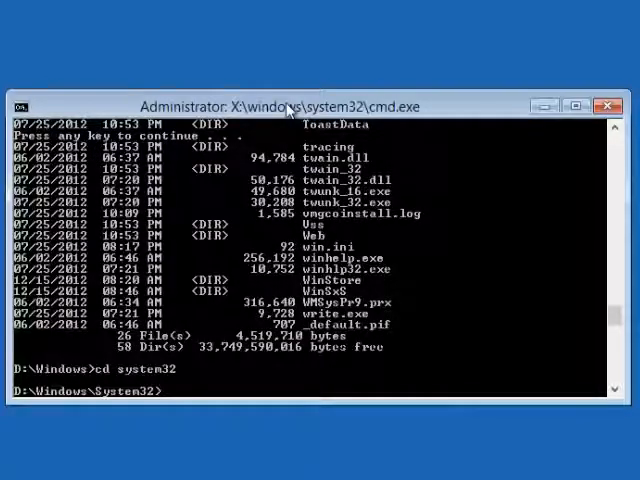
Step: Copy cmd.exe to cmd.exe.old and utilman.exe to utilman.exe.old in D:\Windows\System32
{"action": "type", "text": "copy"}
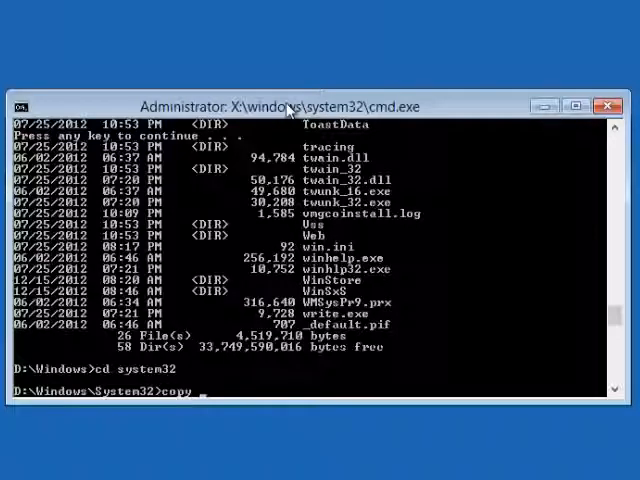
{"action": "type", "text": "cmd"}
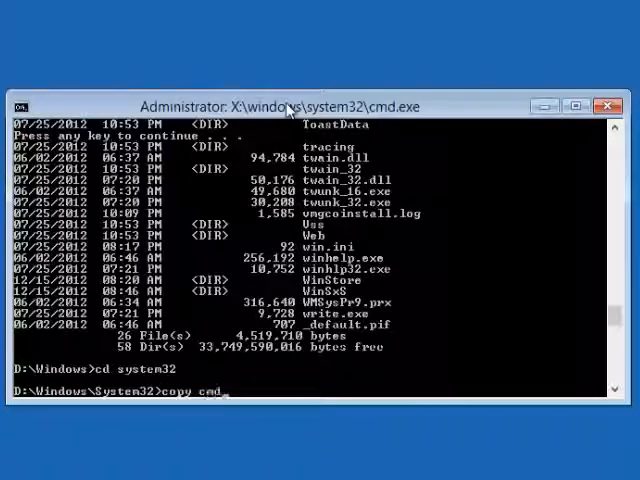
{"action": "type", "text": ".exe"}
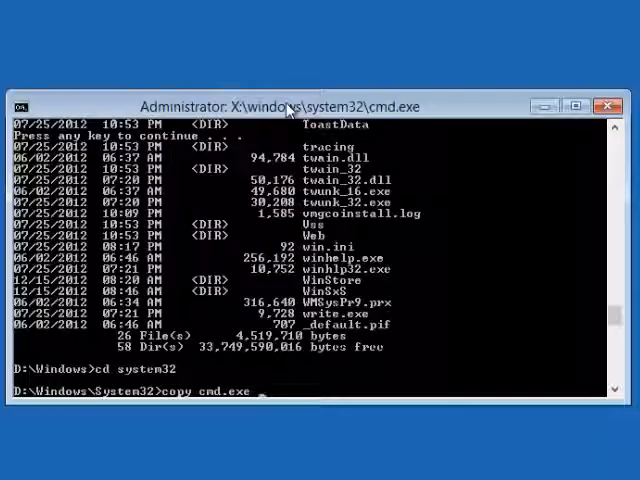
{"action": "type", "text": "cmd"}
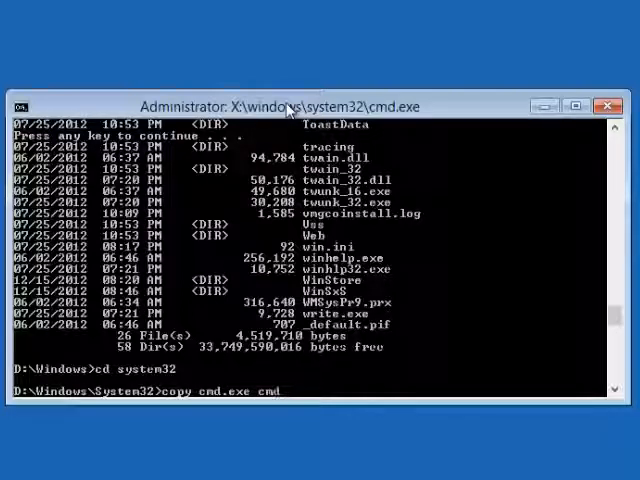
{"action": "type", "text": ".exe"}
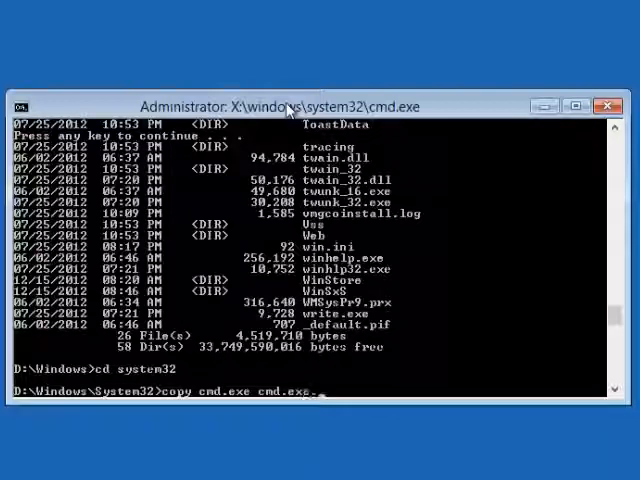
{"action": "type", "text": ".old"}
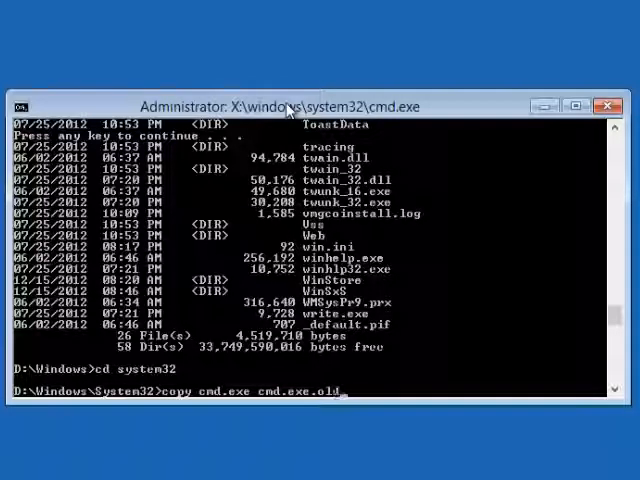
{"action": "key", "text": "enter"}
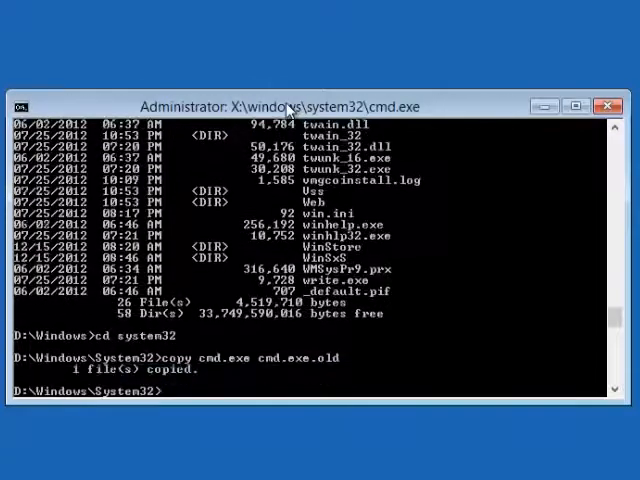
{"action": "type", "text": "copy cmd.exe cmd.exe.old"}
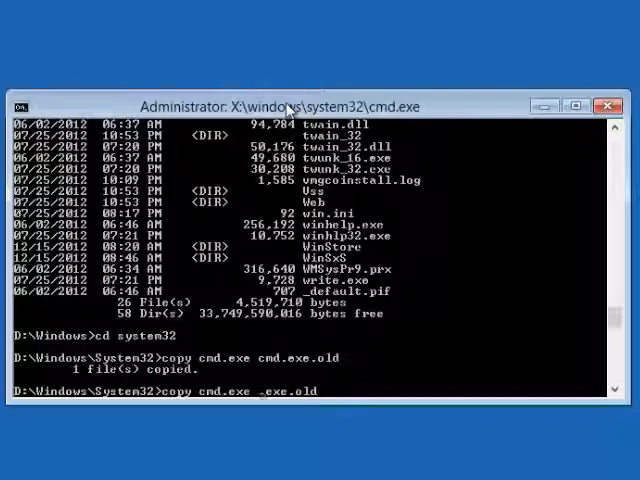
{"action": "type", "text": "utilman"}
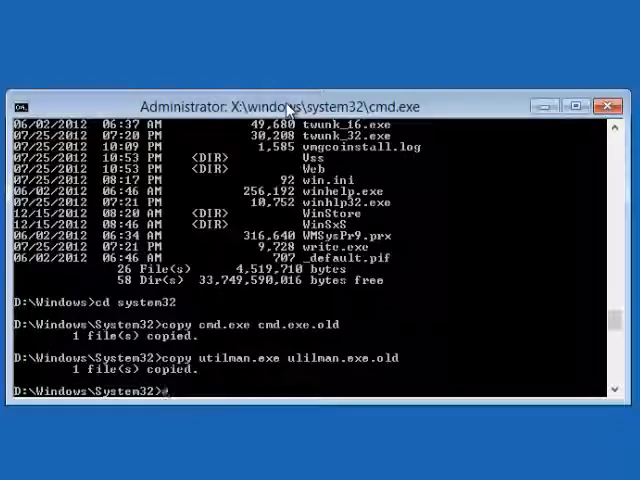
Step: Delete utilman.exe and rename cmd.exe to utilman.exe in System32
{"action": "type", "text": "del utilman.exe"}
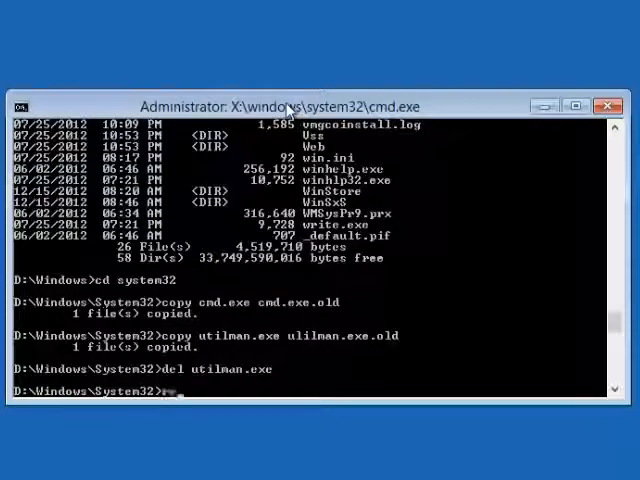
{"action": "type", "text": "ren cmd"}
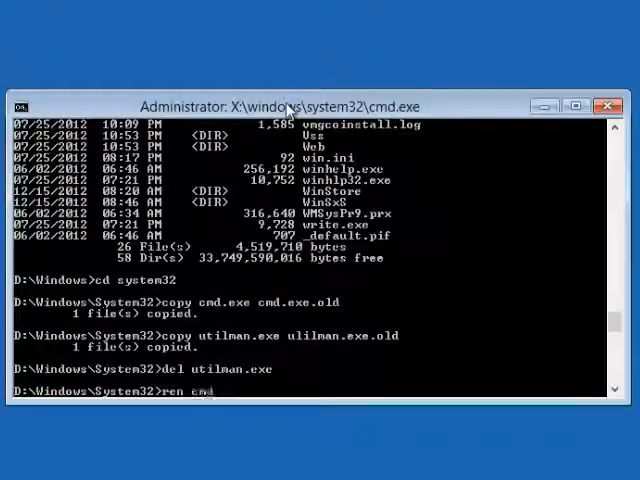
{"action": "type", "text": ".exe"}
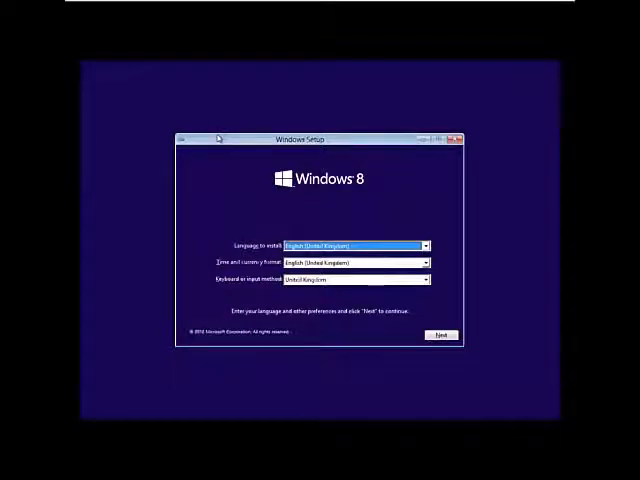
Step: Open a command prompt over Windows Setup with Shift+F10, then return to the lock screen
{"action": "key", "text": "shift+f10"}
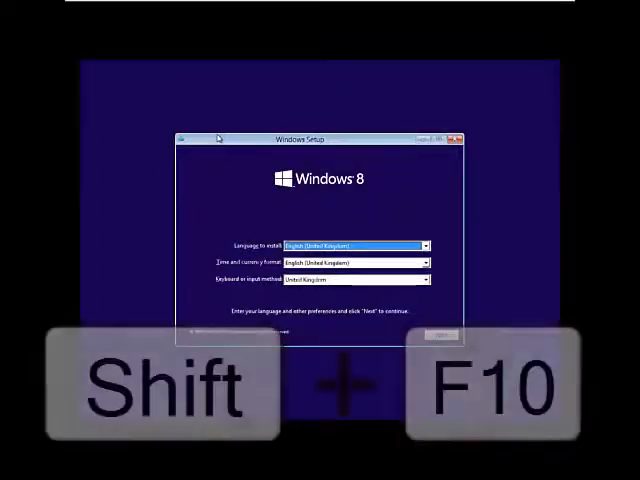
{"action": "key", "text": "shift+f10"}
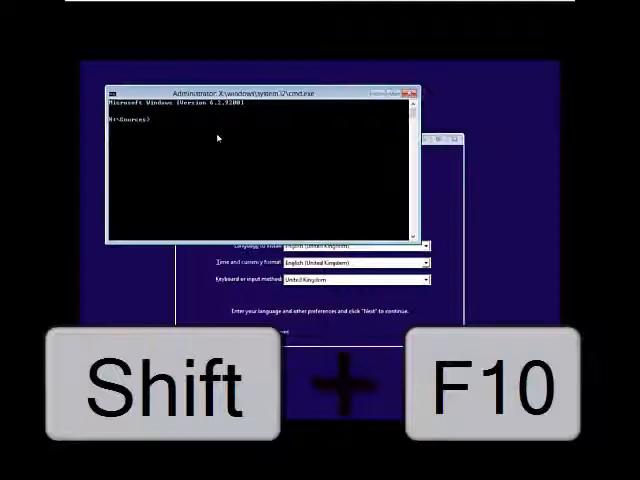
{"action": "key", "text": "shift+f10"}
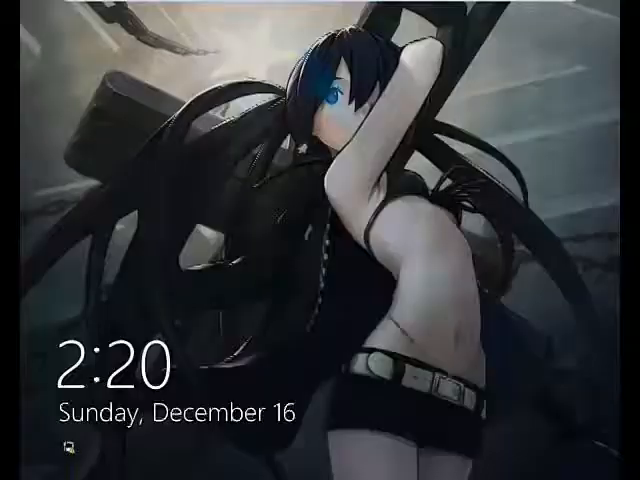
Step: Dismiss the lock screen and launch the utilman.exe command prompt via Ease of Access
{"action": "left_click", "coordinate": [320, 240]}
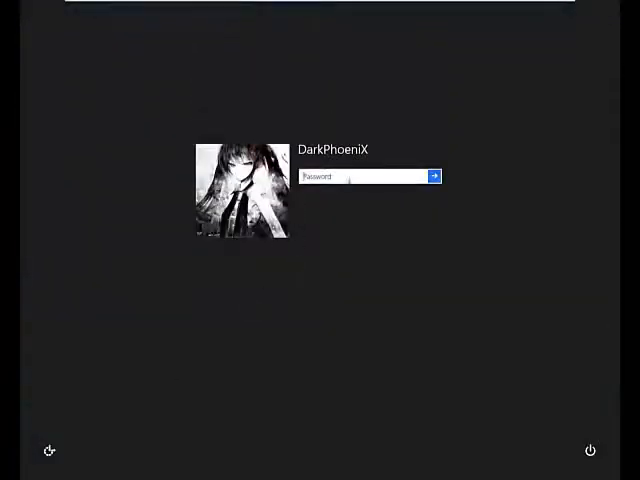
{"action": "left_click", "coordinate": [360, 176]}
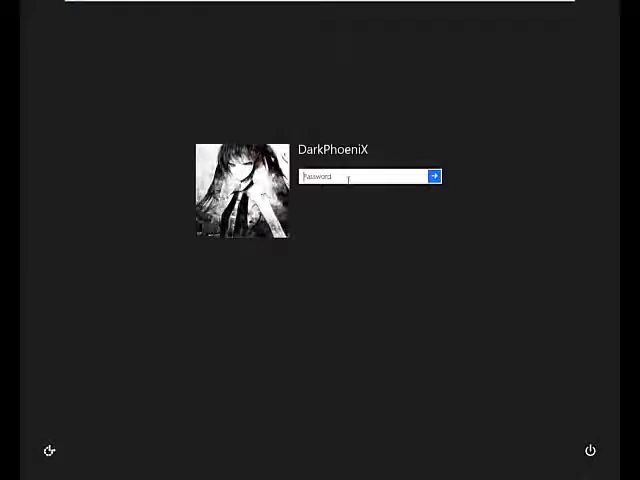
{"action": "left_click", "coordinate": [435, 176]}
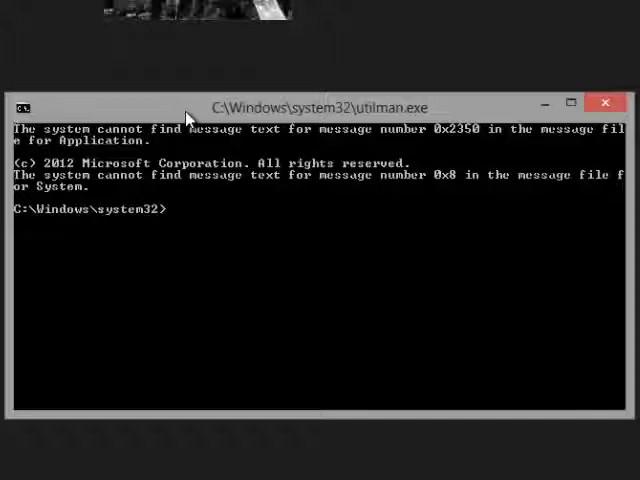
Step: Run net user administrator /active:yes to enable the built-in Administrator account
{"action": "type", "text": "ne"}
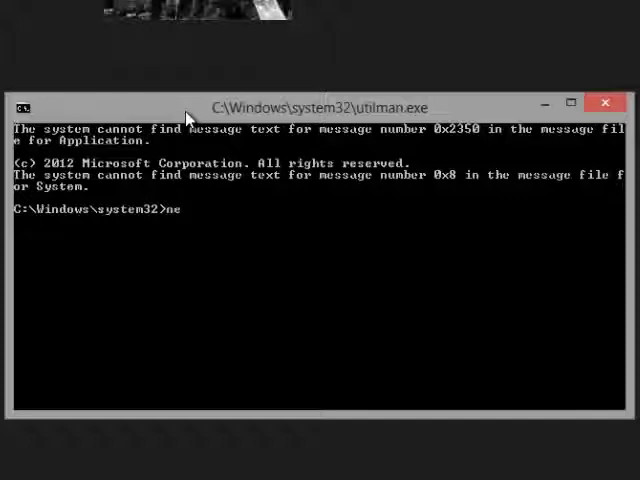
{"action": "type", "text": "t"}
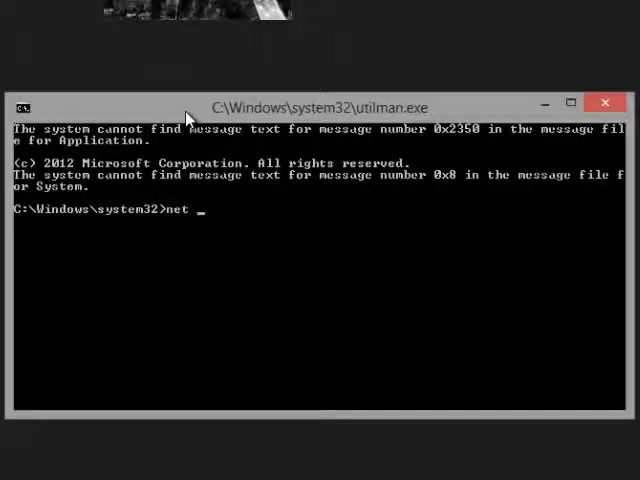
{"action": "type", "text": "user"}
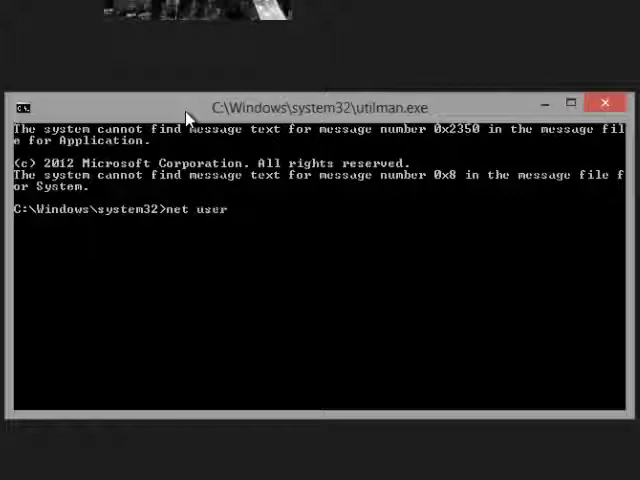
{"action": "type", "text": "admi"}
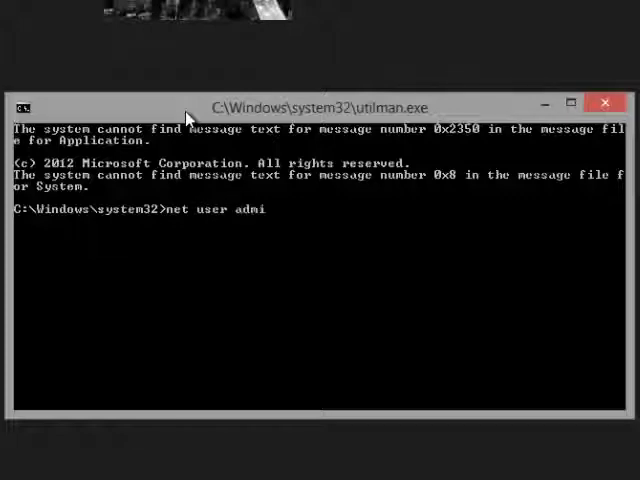
{"action": "type", "text": "nistrator"}
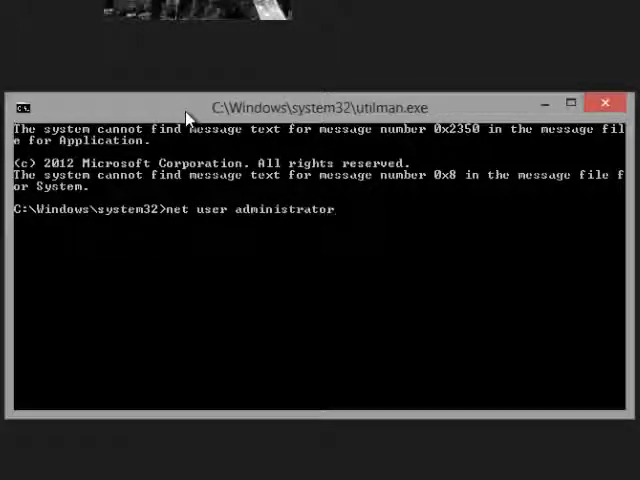
{"action": "type", "text": "/a"}
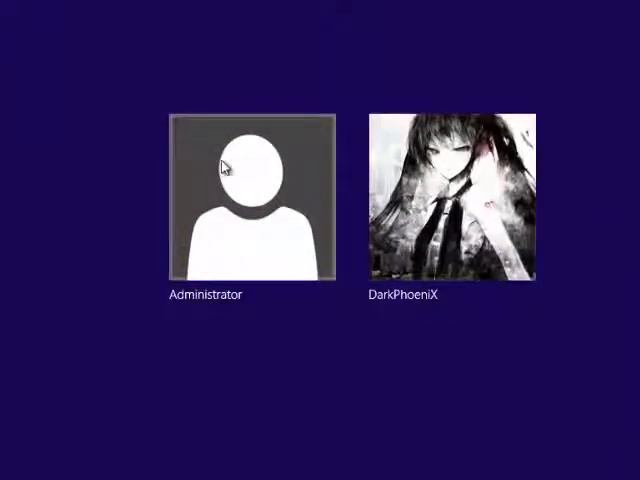
Step: Sign in as Administrator and reach Manage Accounts, listing DarkPhoeniX and Guest
{"action": "left_click", "coordinate": [246, 195]}
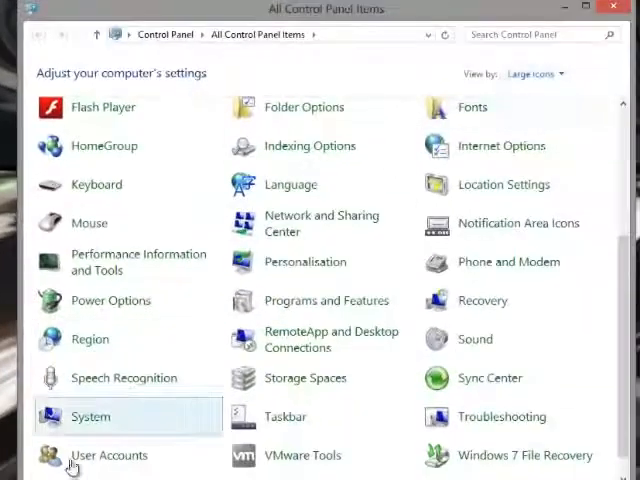
{"action": "left_click", "coordinate": [108, 455]}
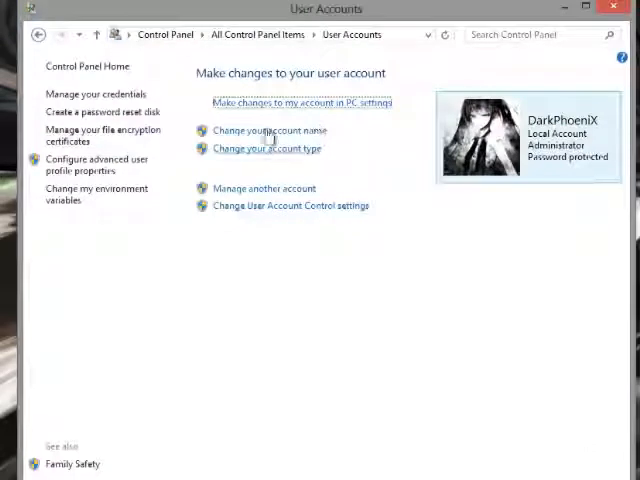
{"action": "left_click", "coordinate": [263, 188]}
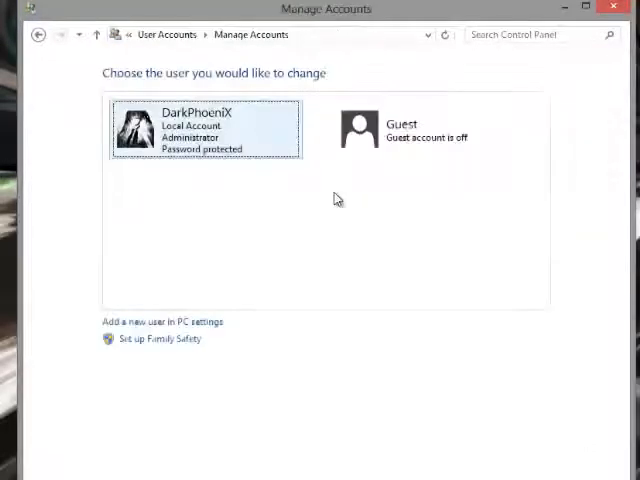
{"action": "left_click", "coordinate": [205, 131]}
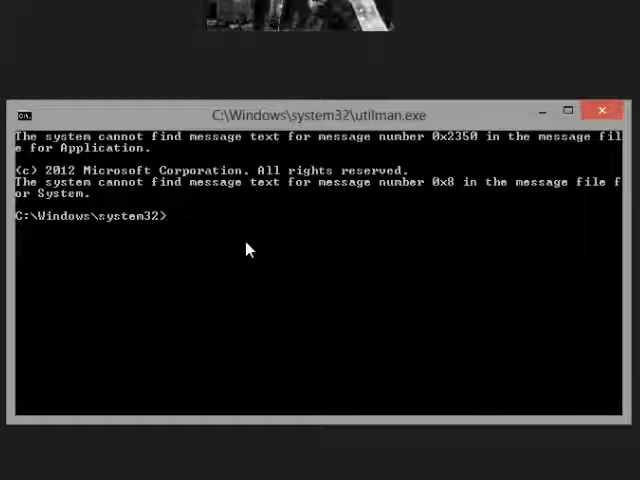
Step: Run net user DarkPhoeniX * to set a new password for DarkPhoeniX
{"action": "type", "text": "net user"}
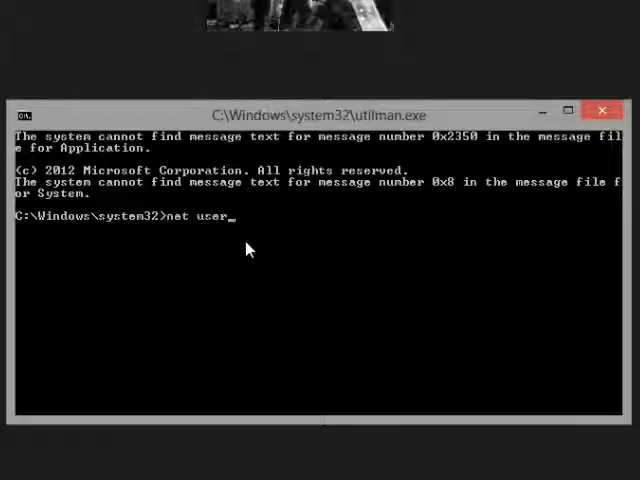
{"action": "type", "text": "\" \""}
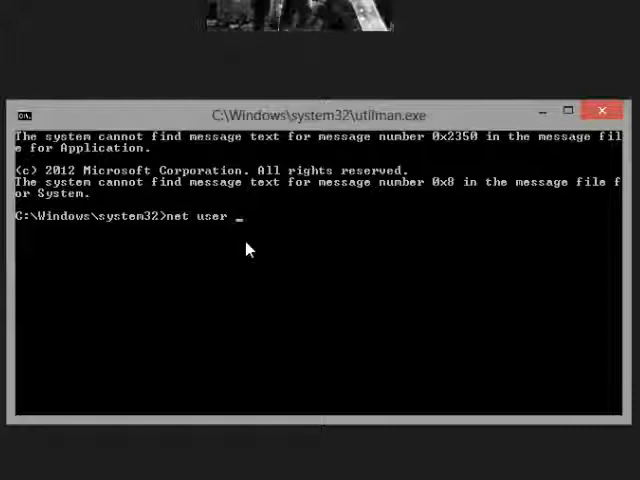
{"action": "type", "text": "DarkPhoeniX *"}
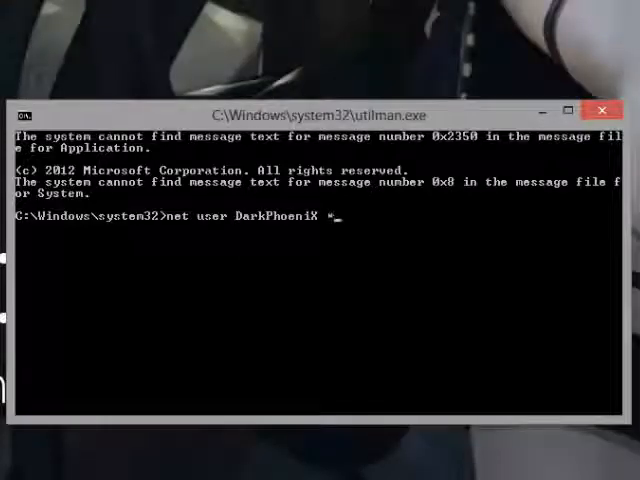
{"action": "key", "text": "enter"}
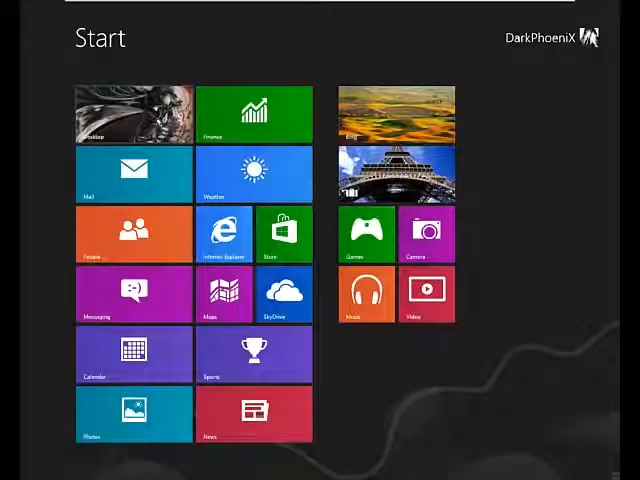
Step: Open Command Prompt (Admin) from the desktop's Win+X quick-links menu
{"action": "key", "text": "win+x"}
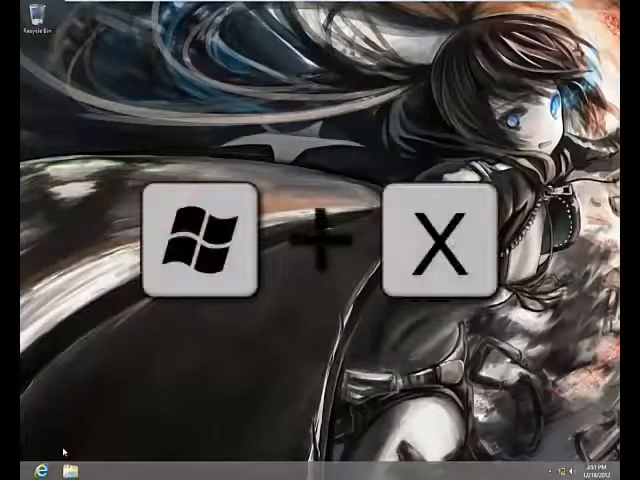
{"action": "key", "text": "Win+X"}
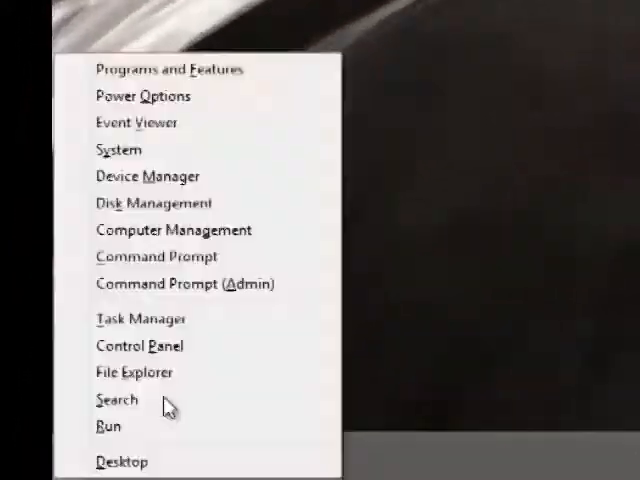
{"action": "left_click", "coordinate": [185, 284]}
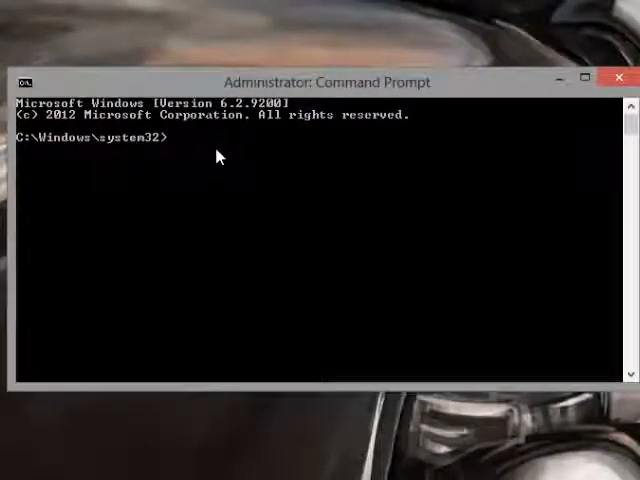
Step: Disable the Administrator account with net user, then enter sfc /scannow
{"action": "type", "text": "net user administrator active:no"}
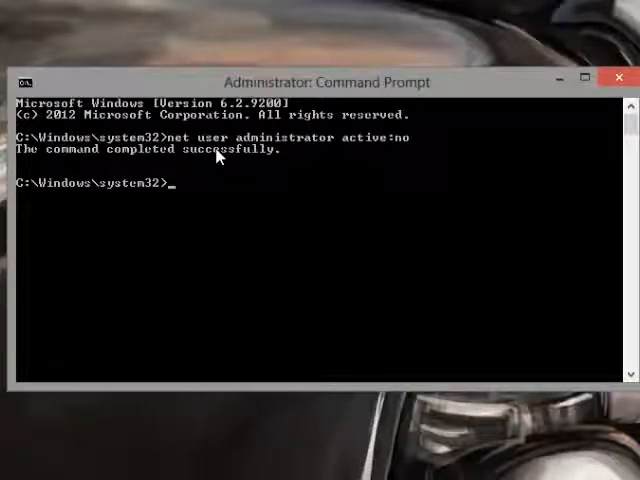
{"action": "type", "text": "sfc /scannow"}
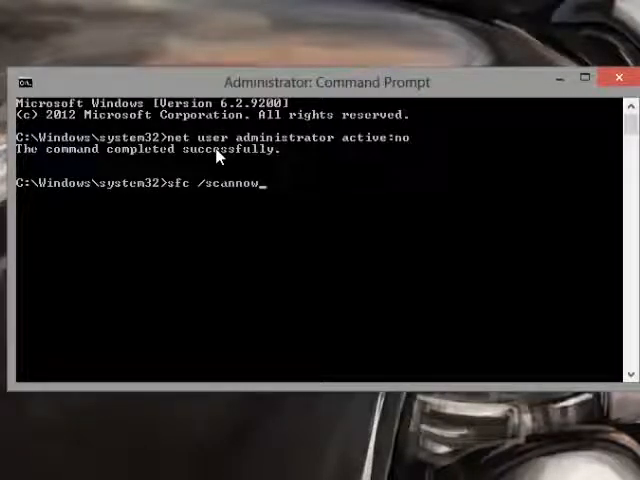